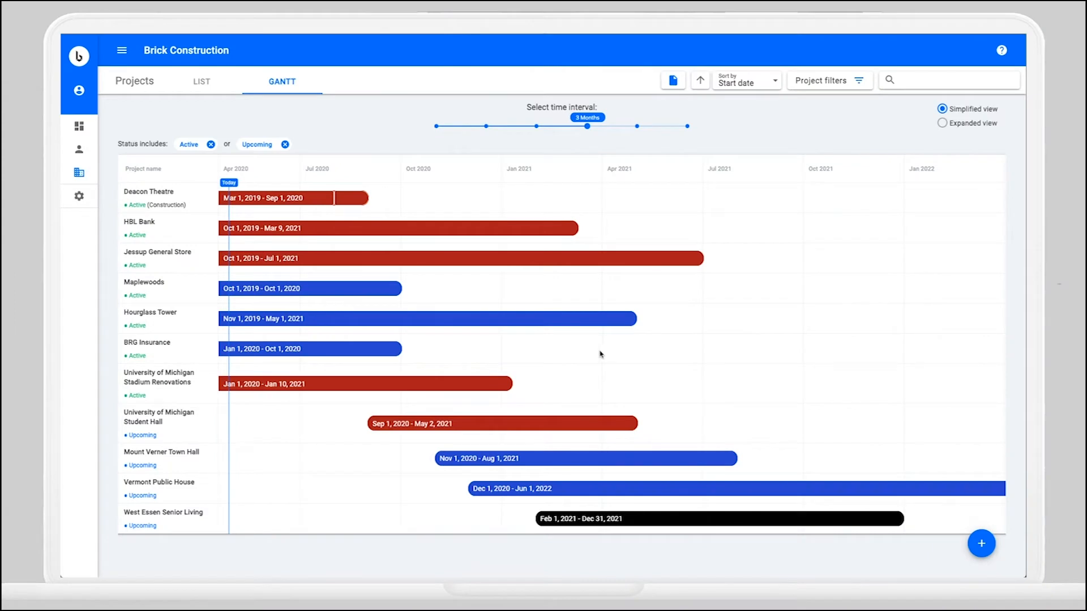
mouse_move(598, 353)
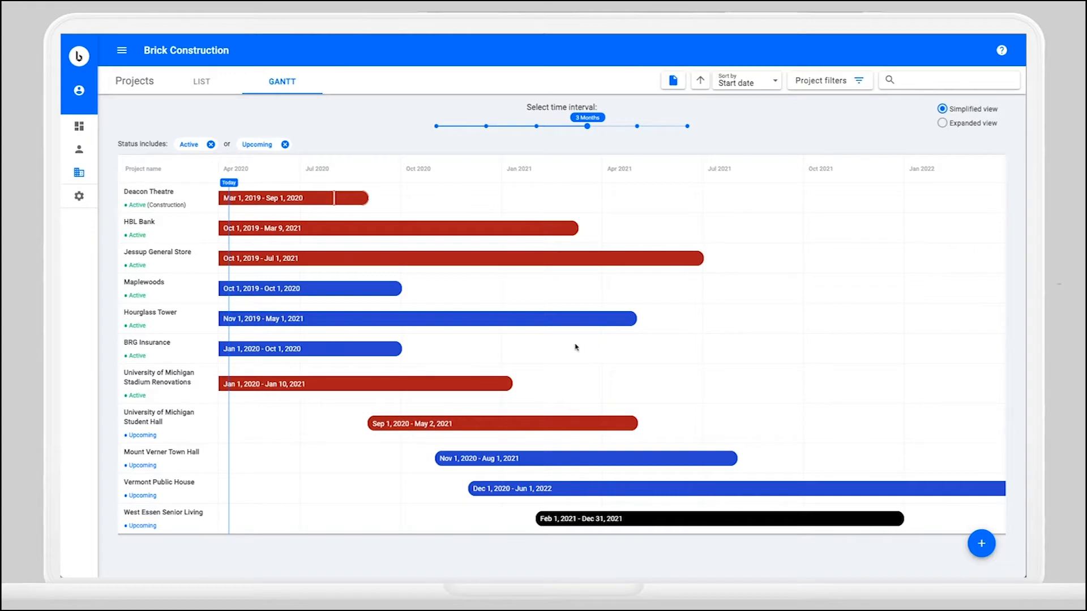
mouse_move(163, 211)
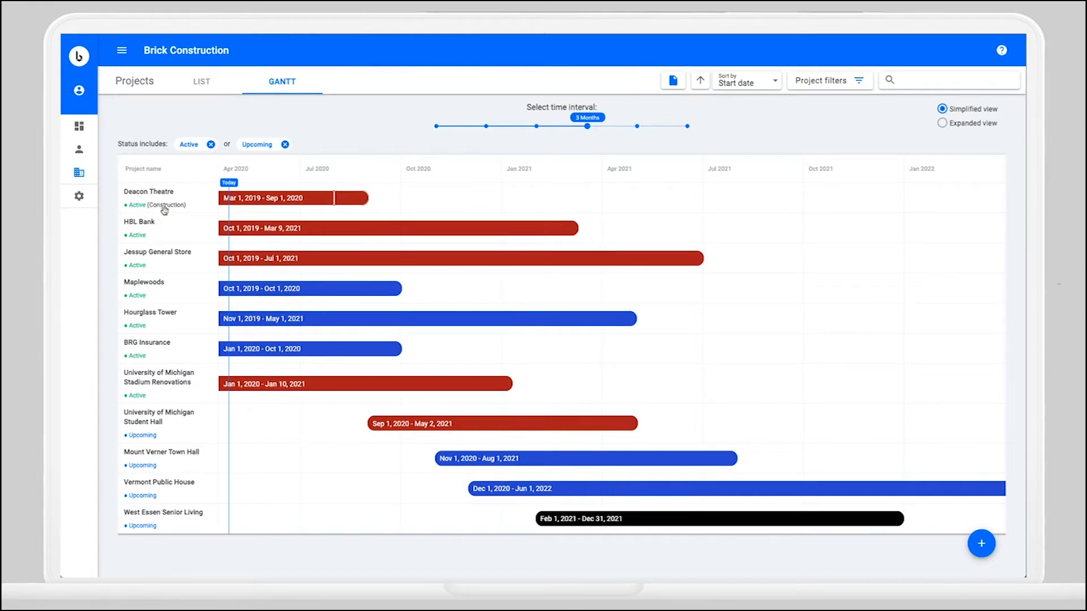
mouse_move(79, 196)
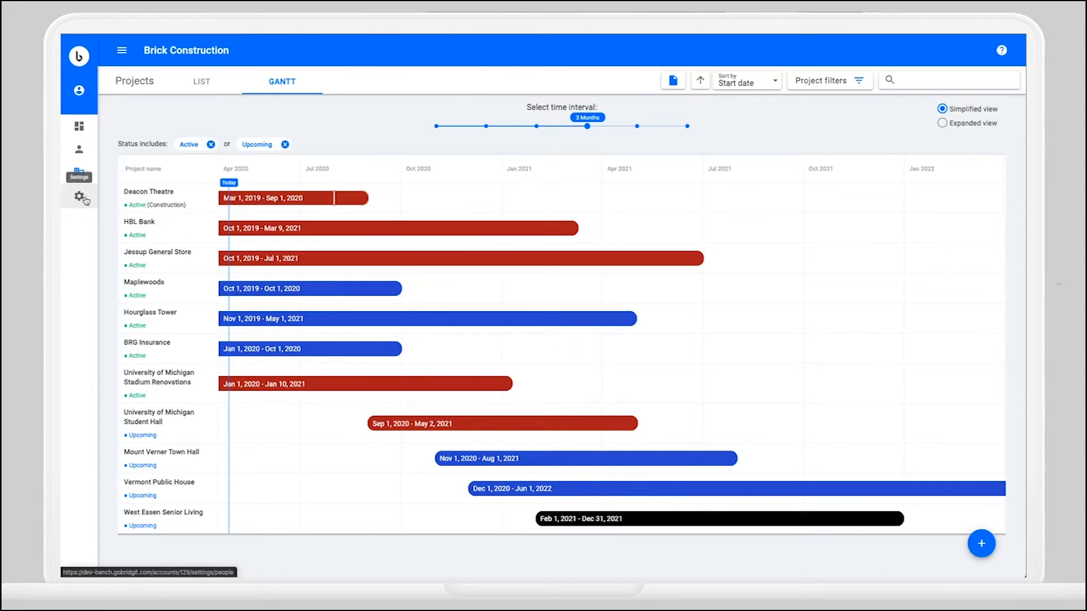
Step: Show the account's Permission Groups list with its three system groups and the custom Ops Manager group
click(80, 197)
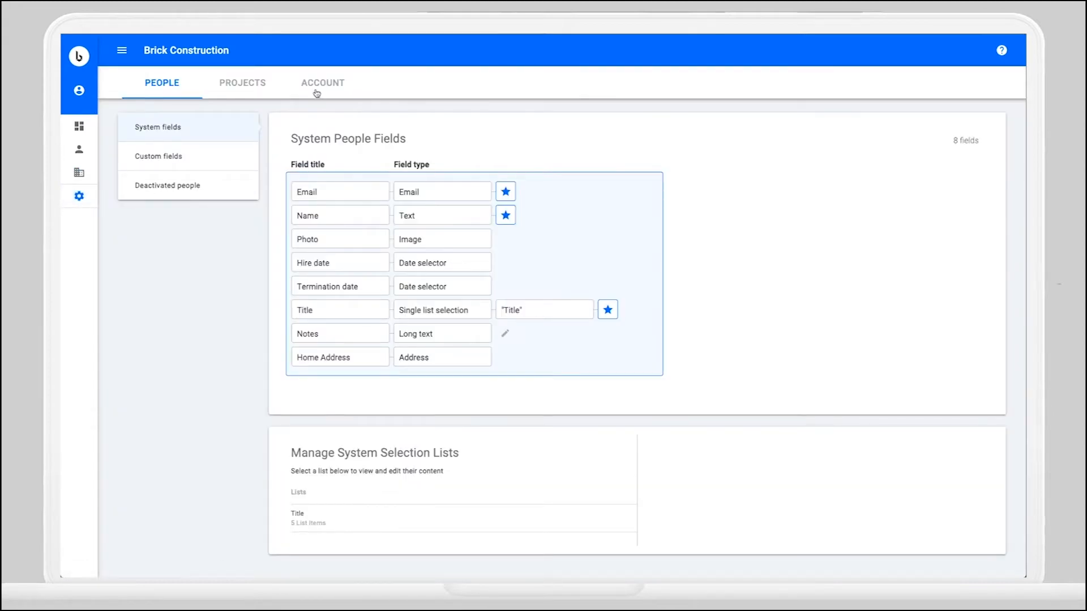
click(321, 83)
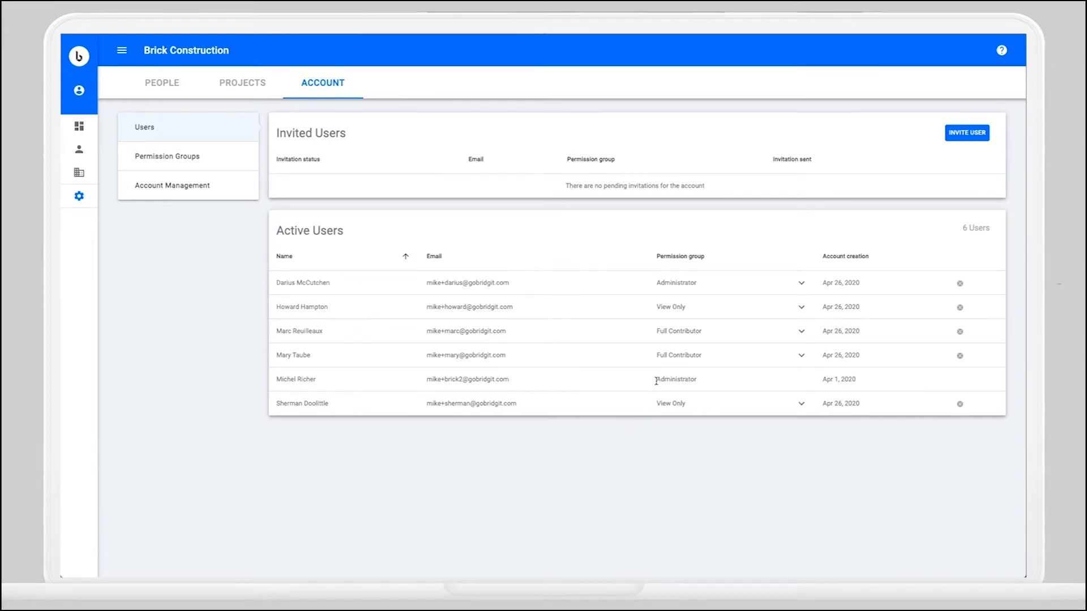
mouse_move(659, 320)
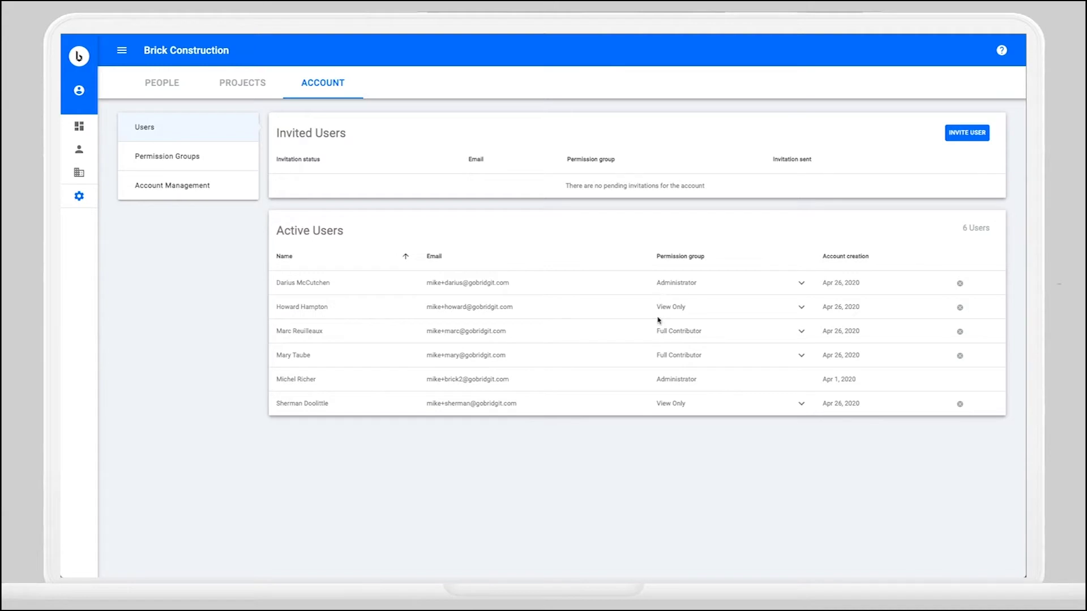
mouse_move(652, 394)
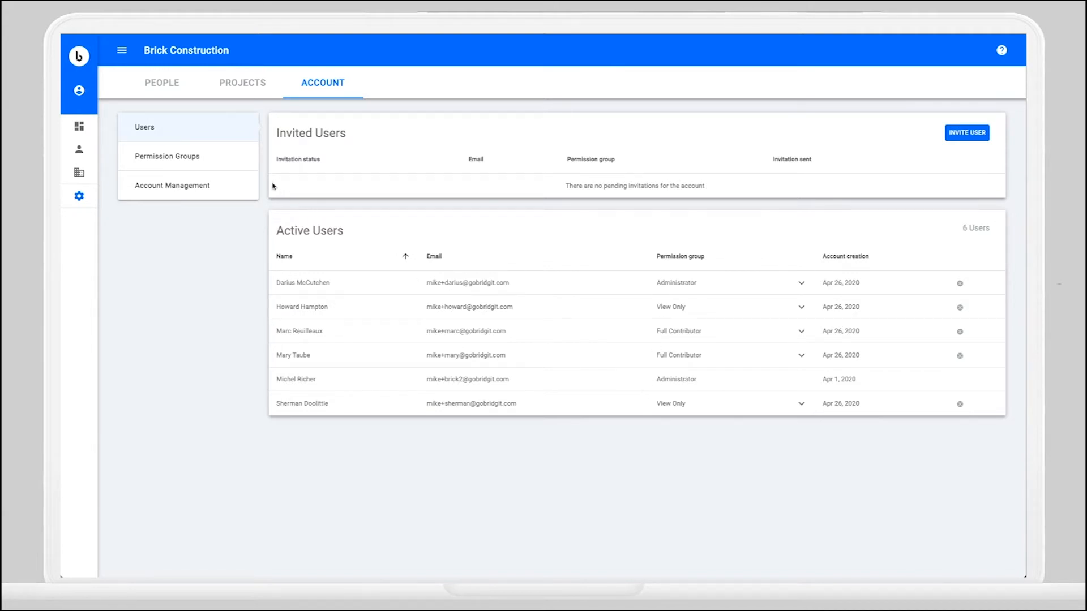
mouse_move(215, 161)
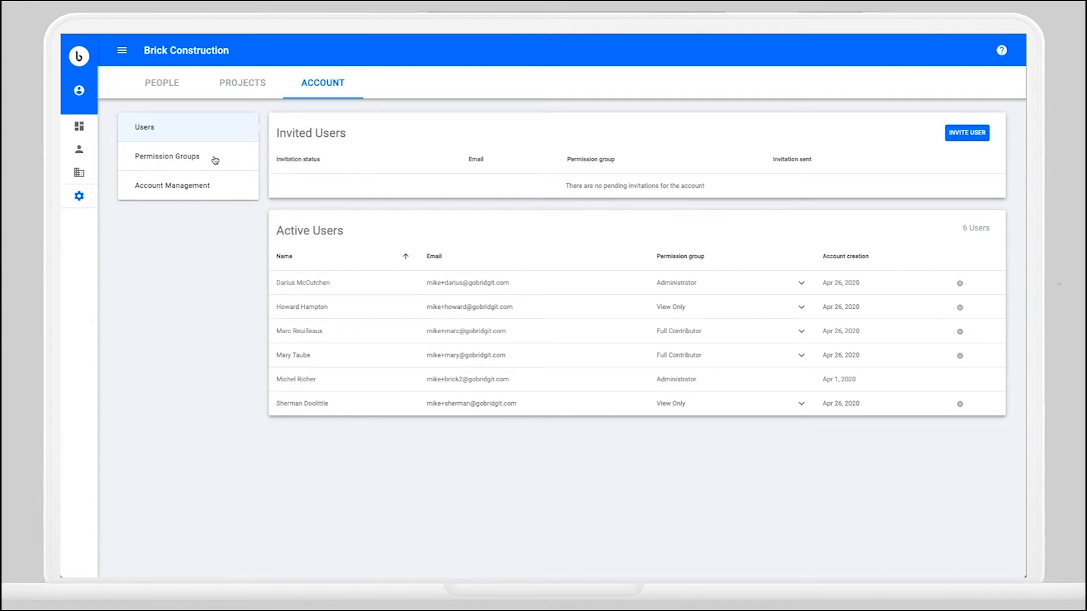
click(166, 157)
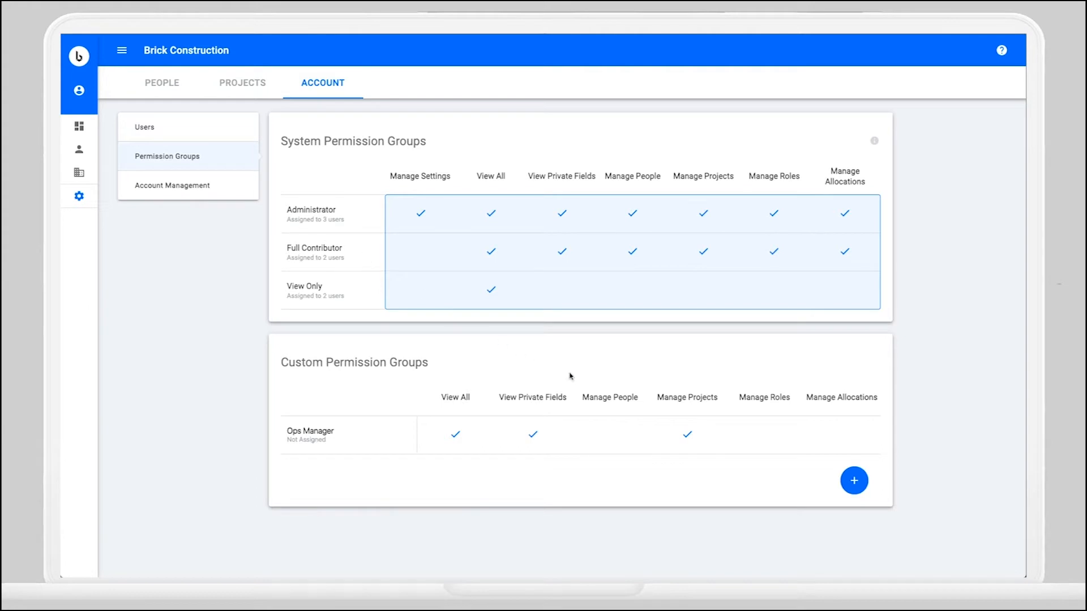
mouse_move(854, 480)
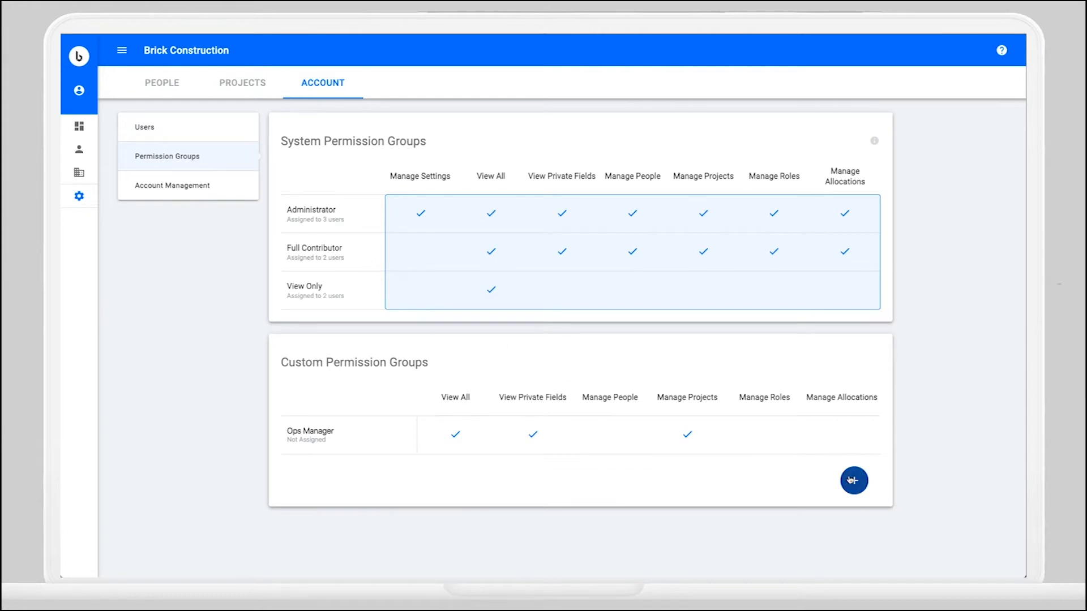
Step: Save a new Human Resources group with View All, View Private Fields and Manage People
click(854, 480)
text(Human Resources)
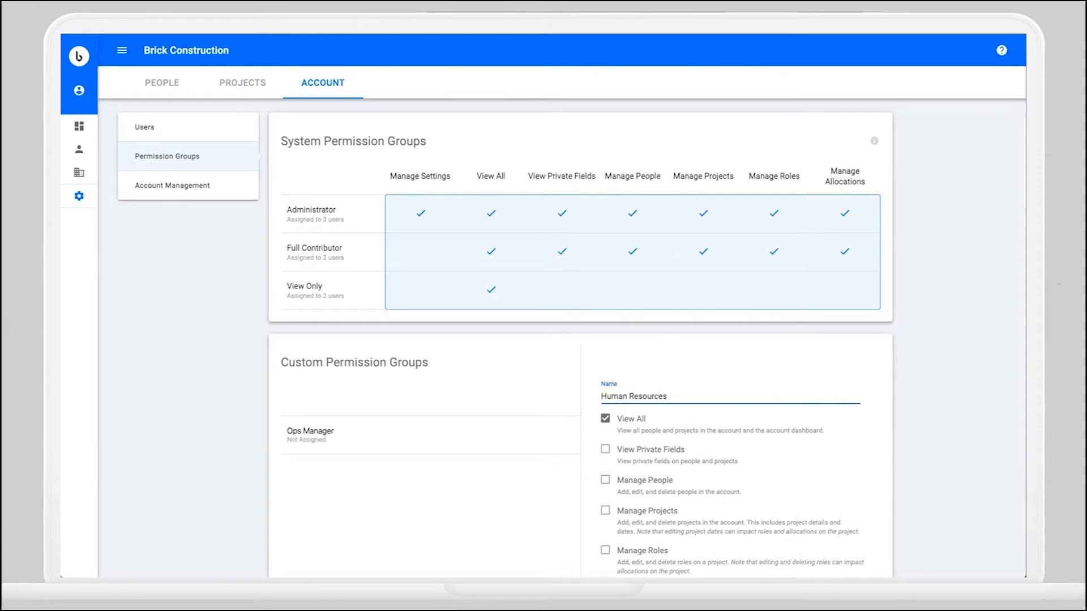
scroll(down, 3)
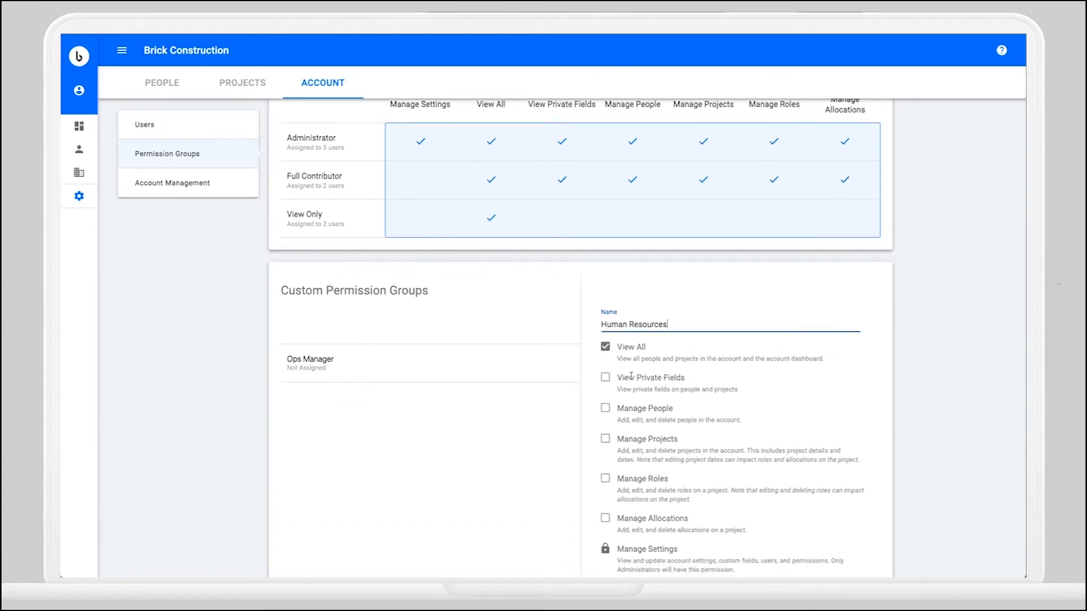
mouse_move(710, 442)
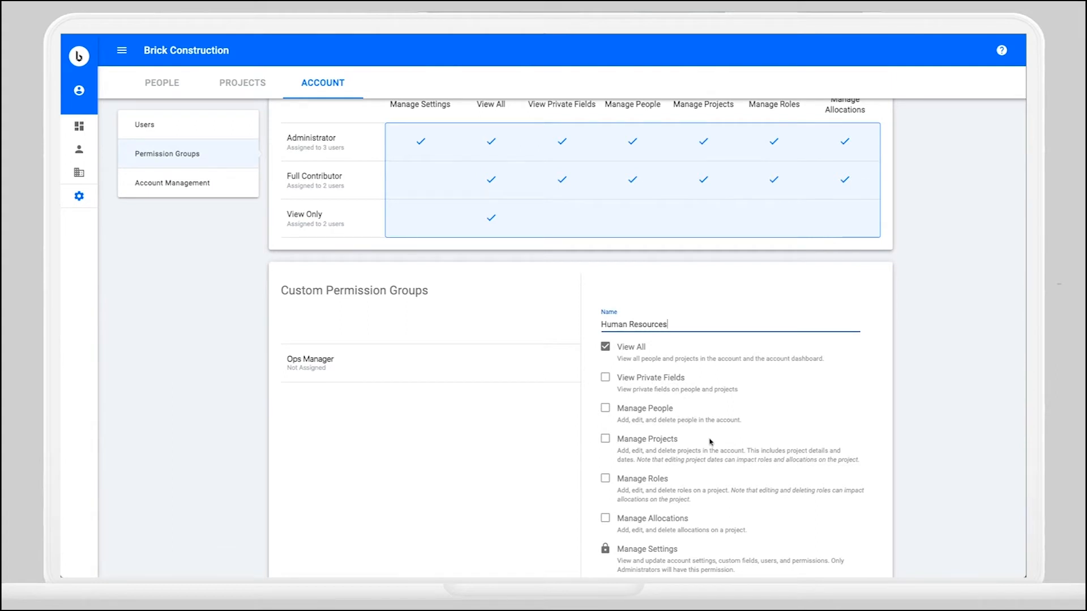
mouse_move(714, 509)
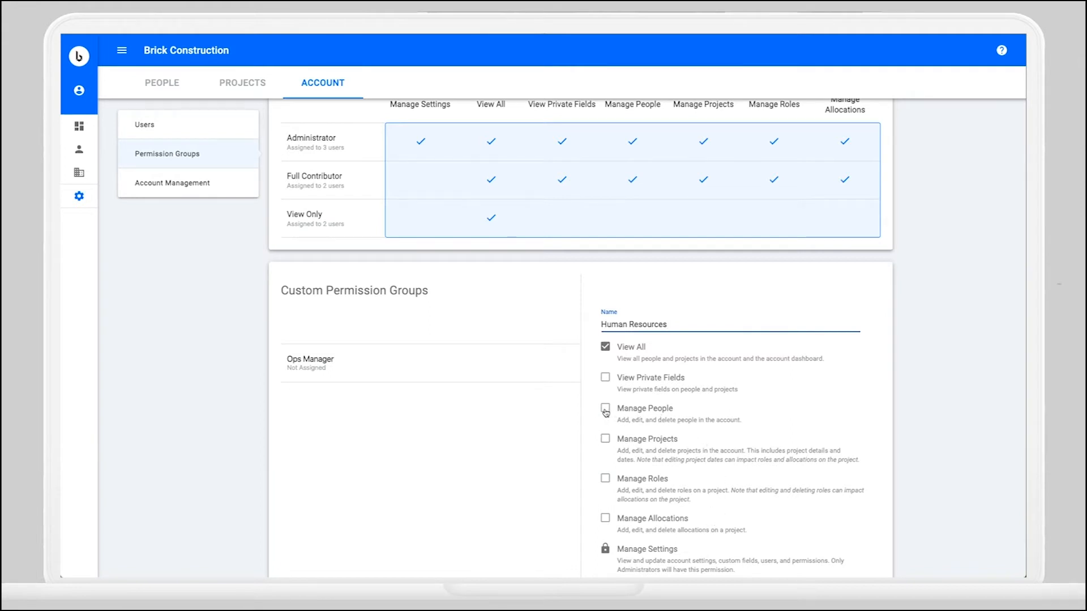
click(604, 407)
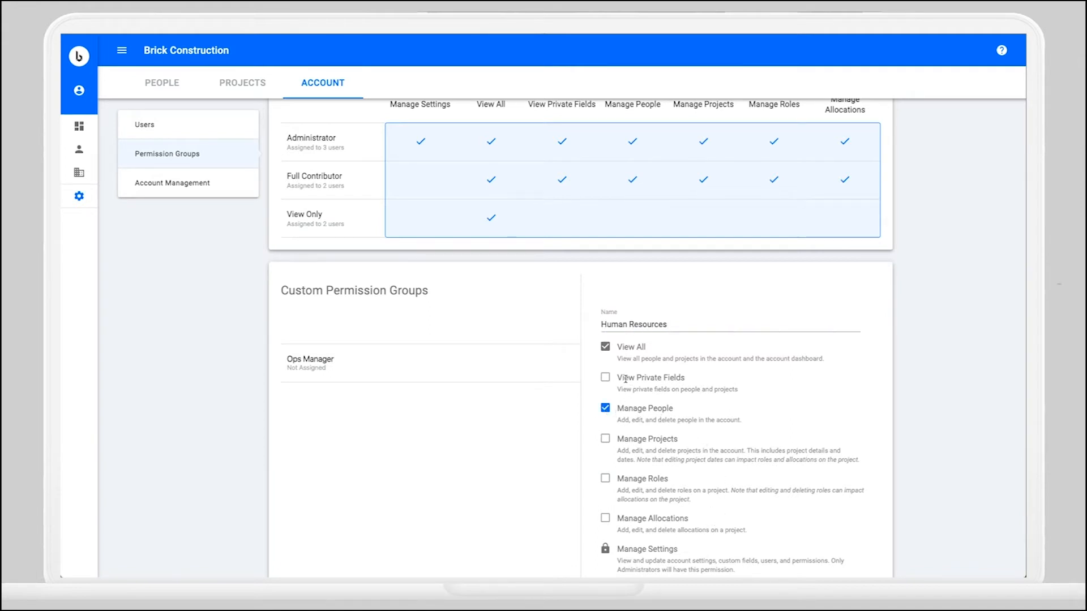
click(604, 378)
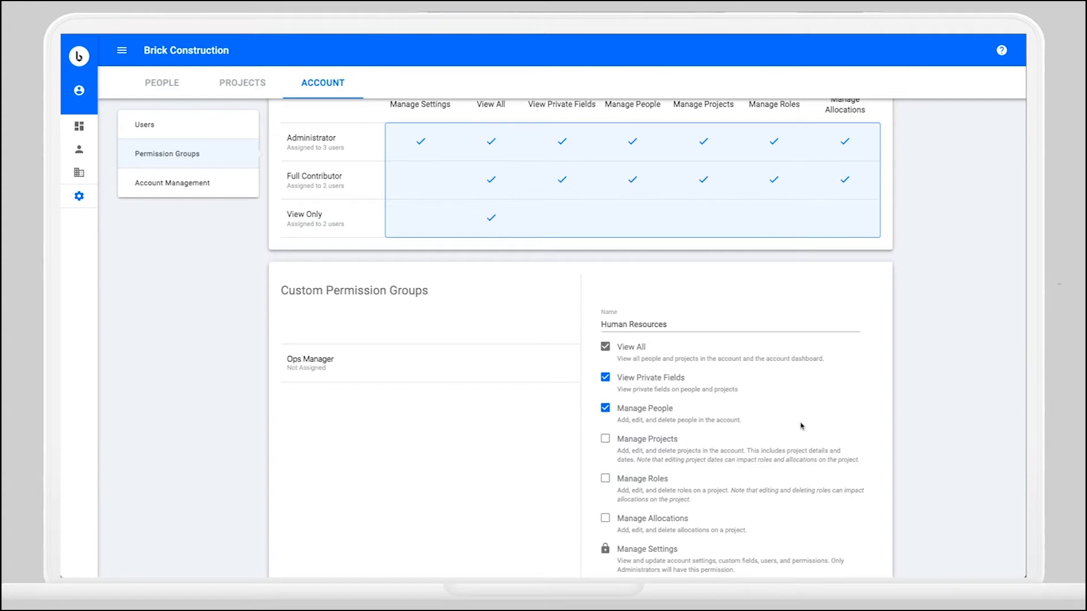
scroll(down, 3)
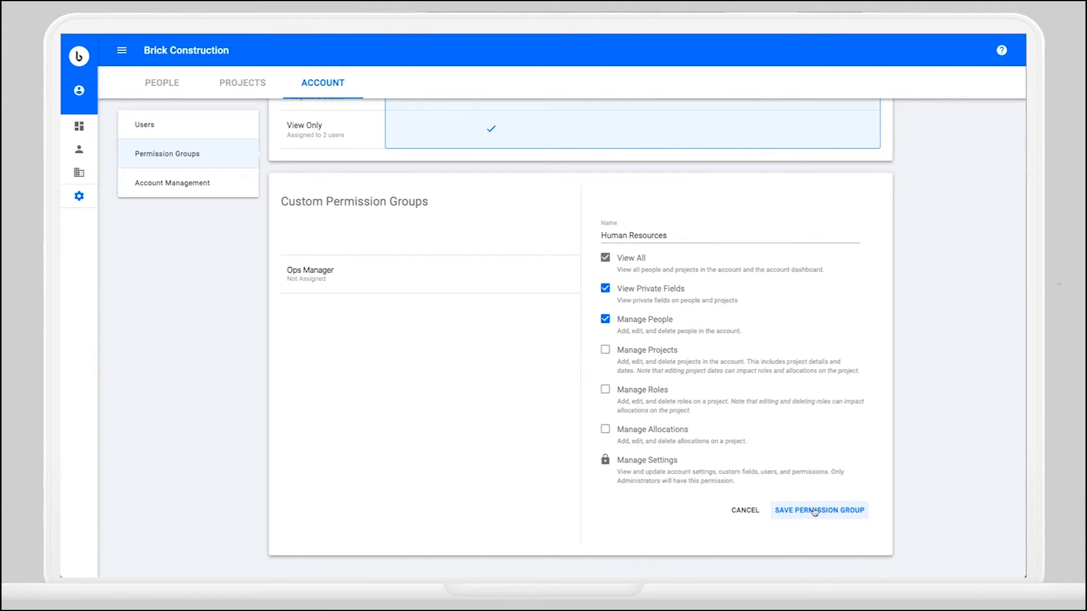
click(818, 509)
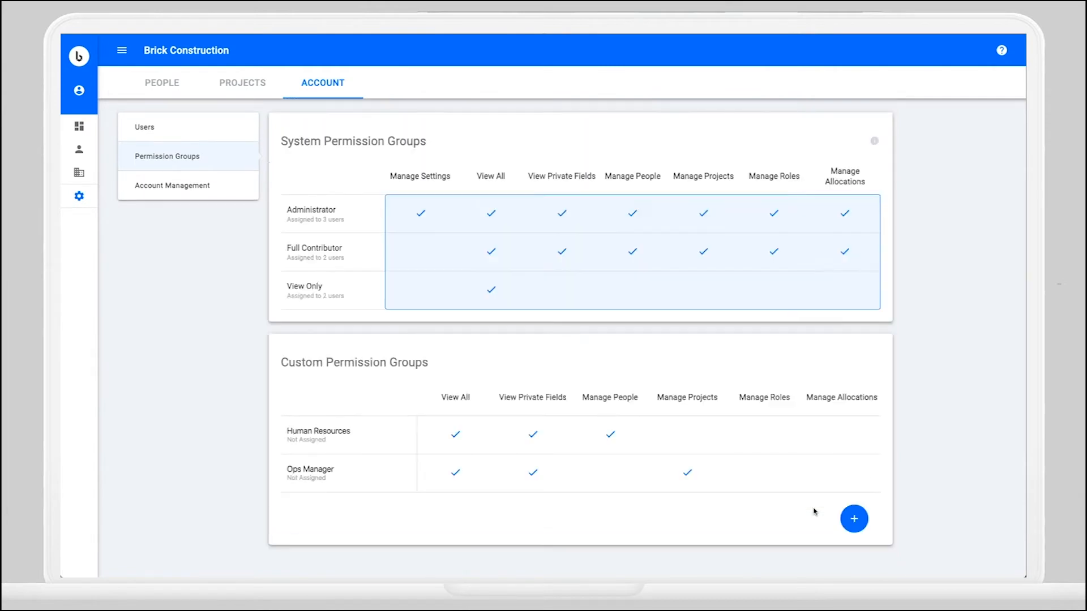
mouse_move(806, 509)
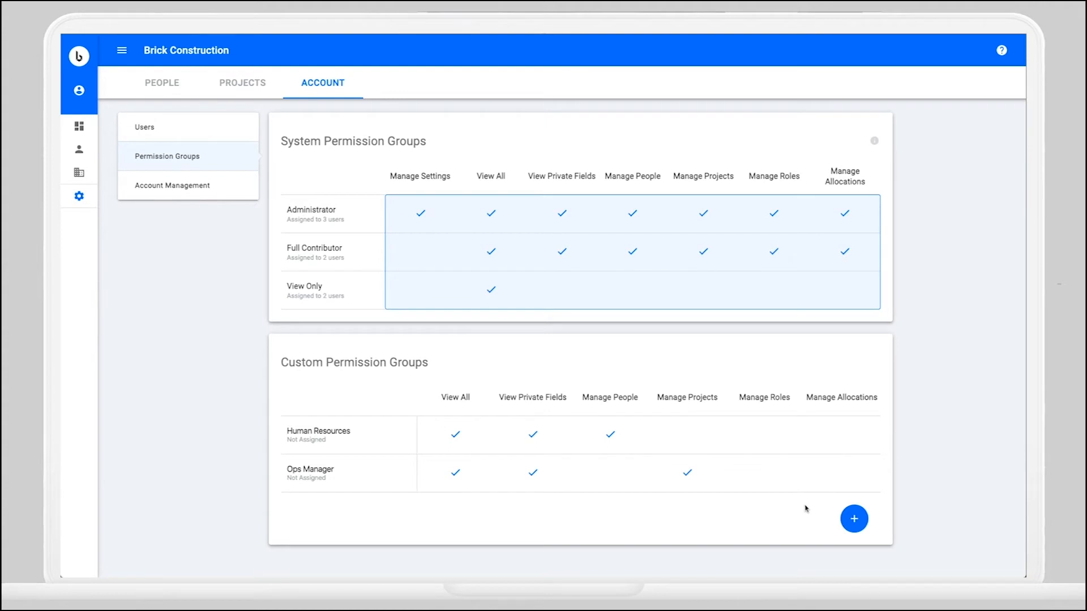
mouse_move(343, 473)
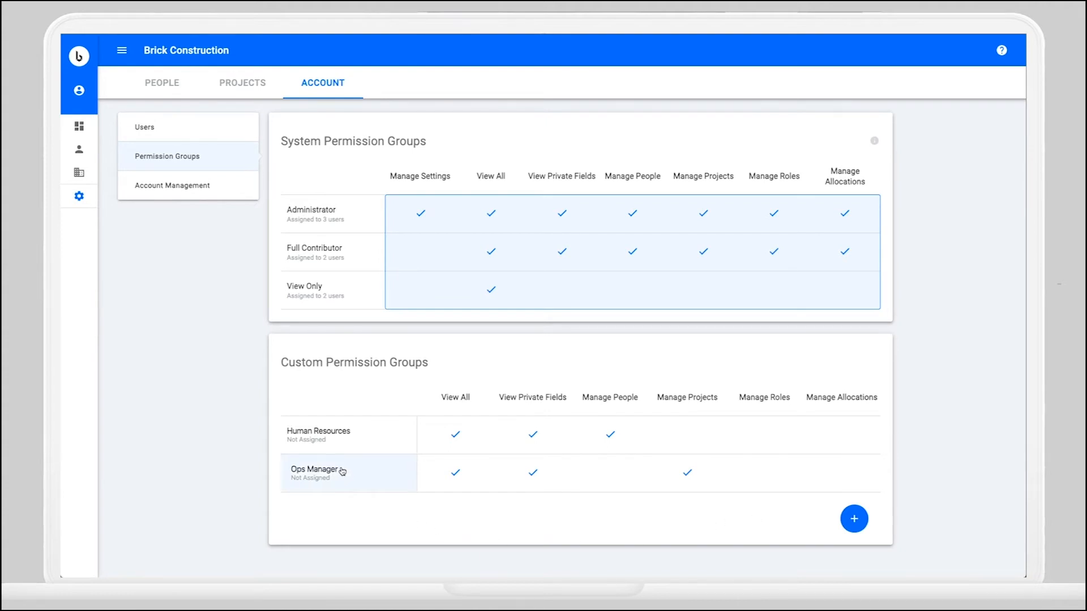
Step: Add Manage People to the Ops Manager group and save it
click(314, 474)
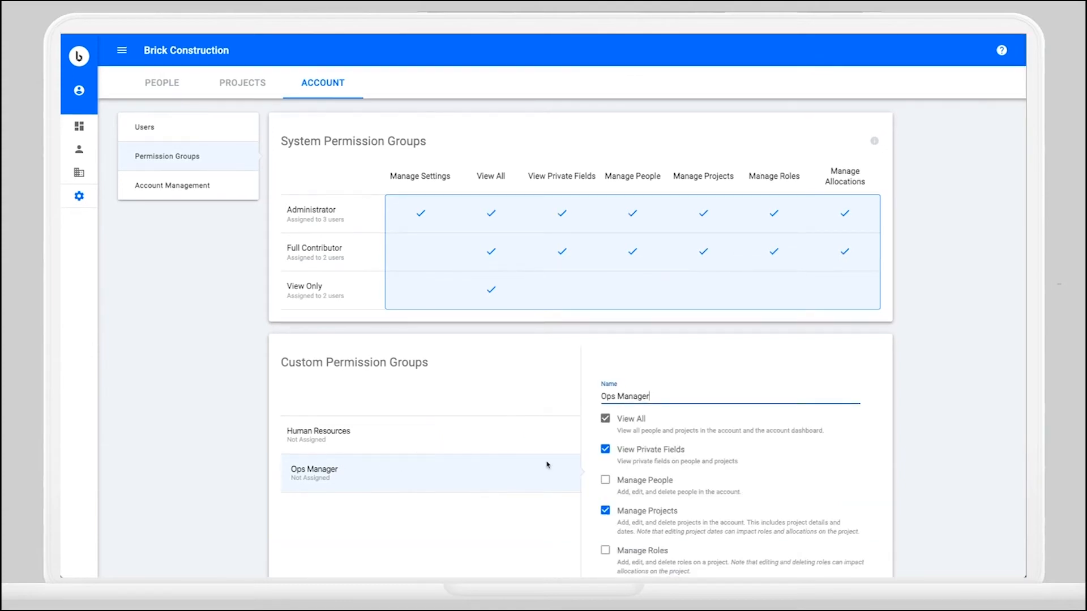
scroll(down, 3)
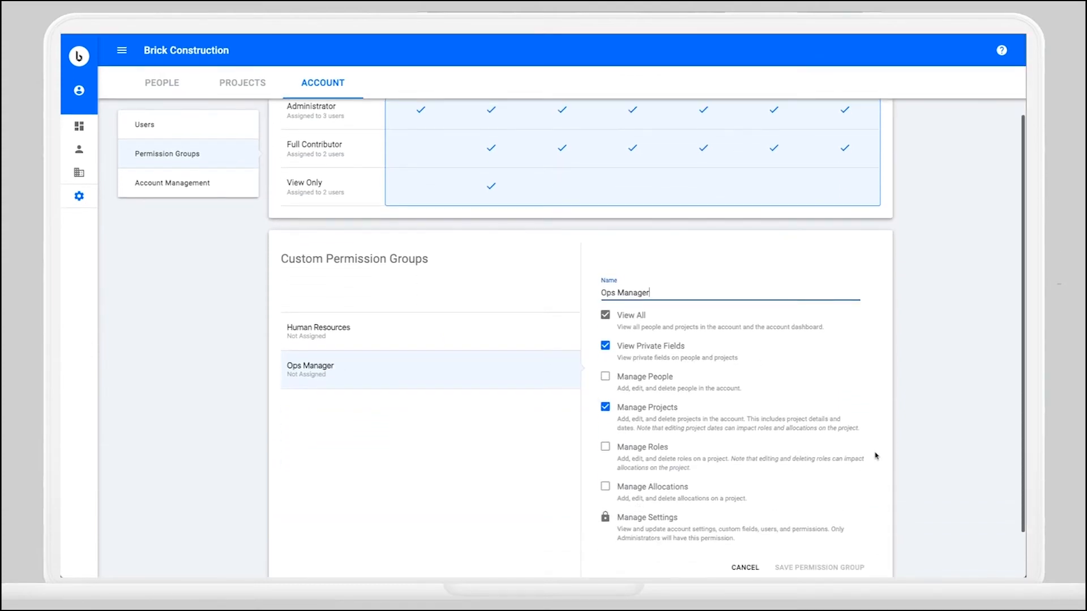
scroll(down, 3)
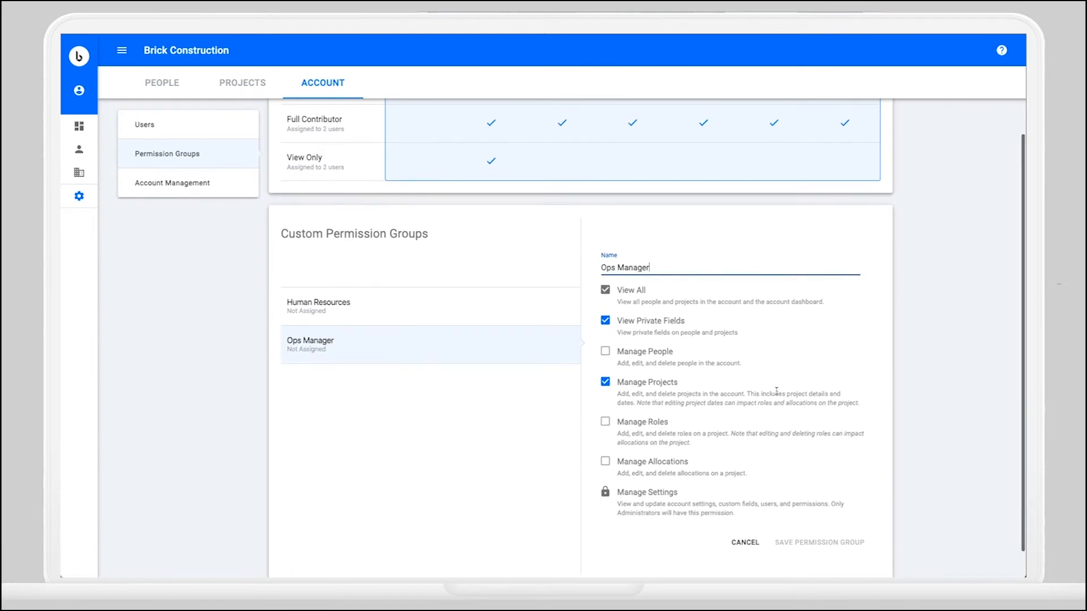
click(605, 351)
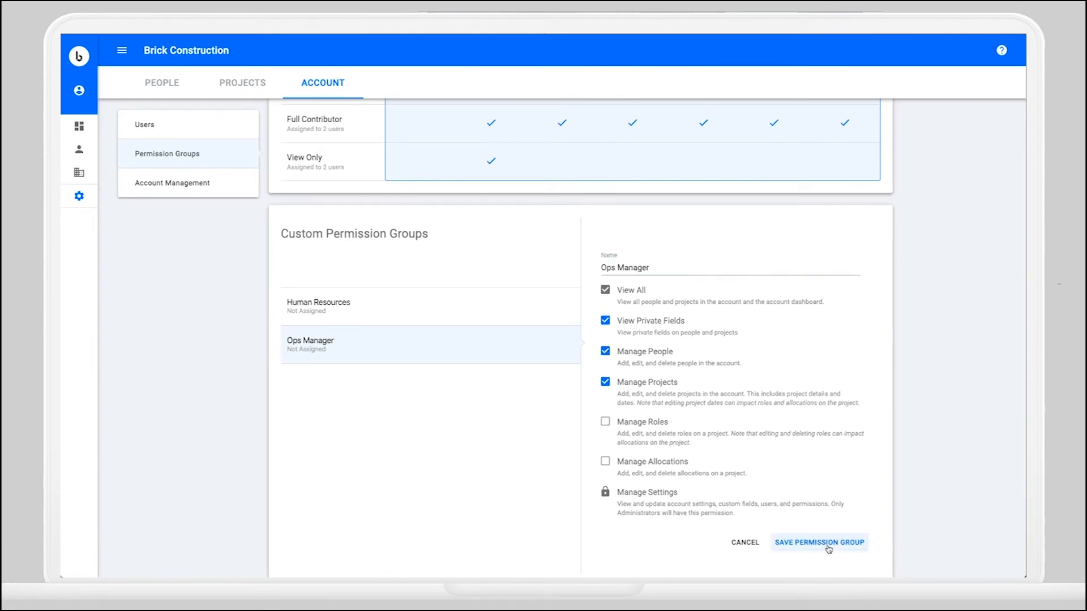
click(820, 542)
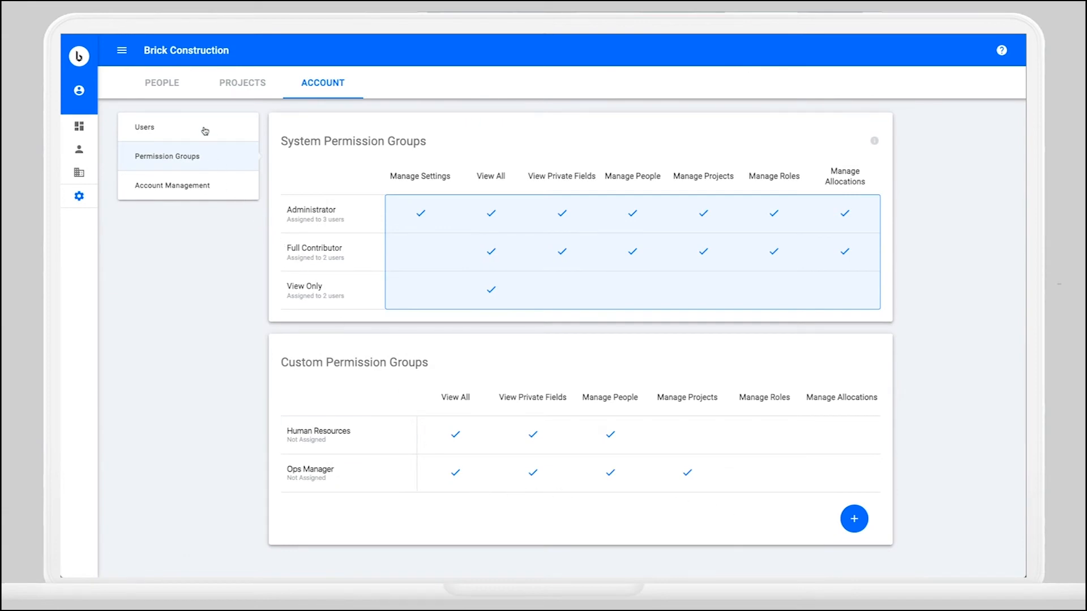
Step: In Users, change the second active user's group from View Only to Ops Manager
click(145, 127)
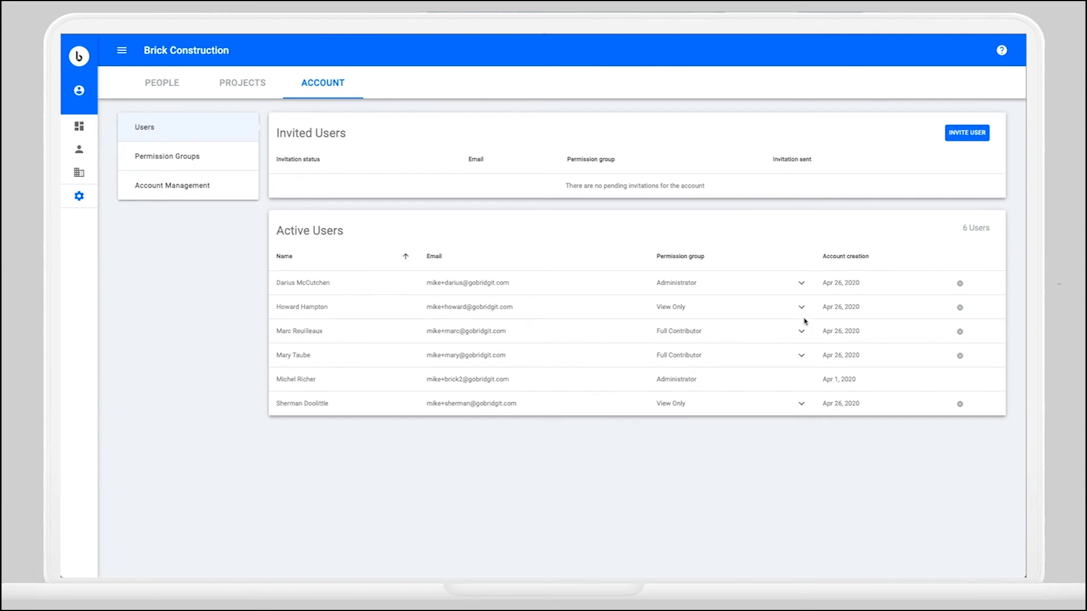
click(801, 308)
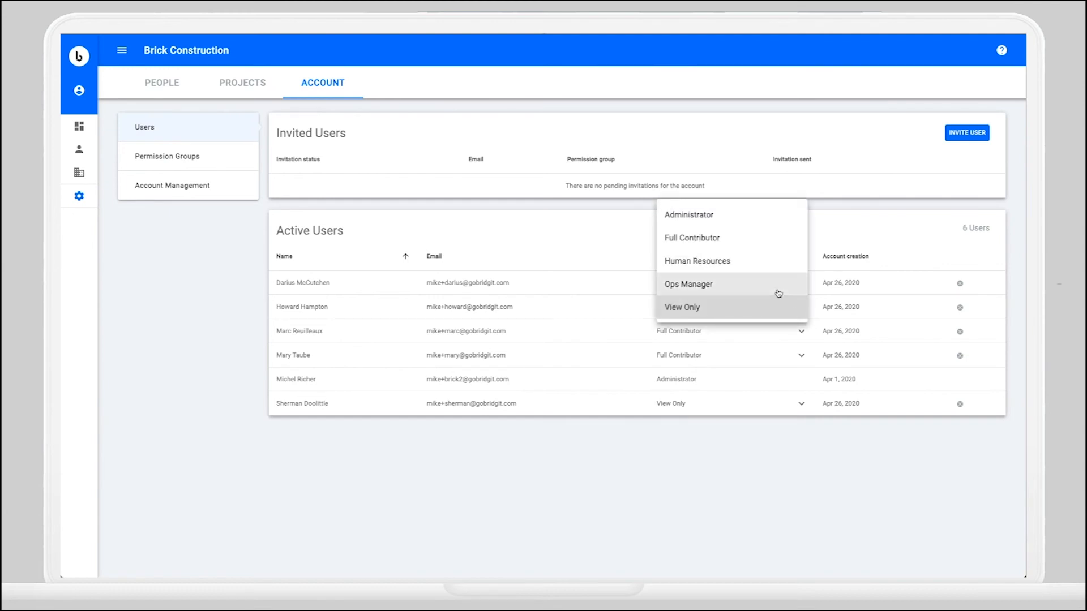
click(688, 284)
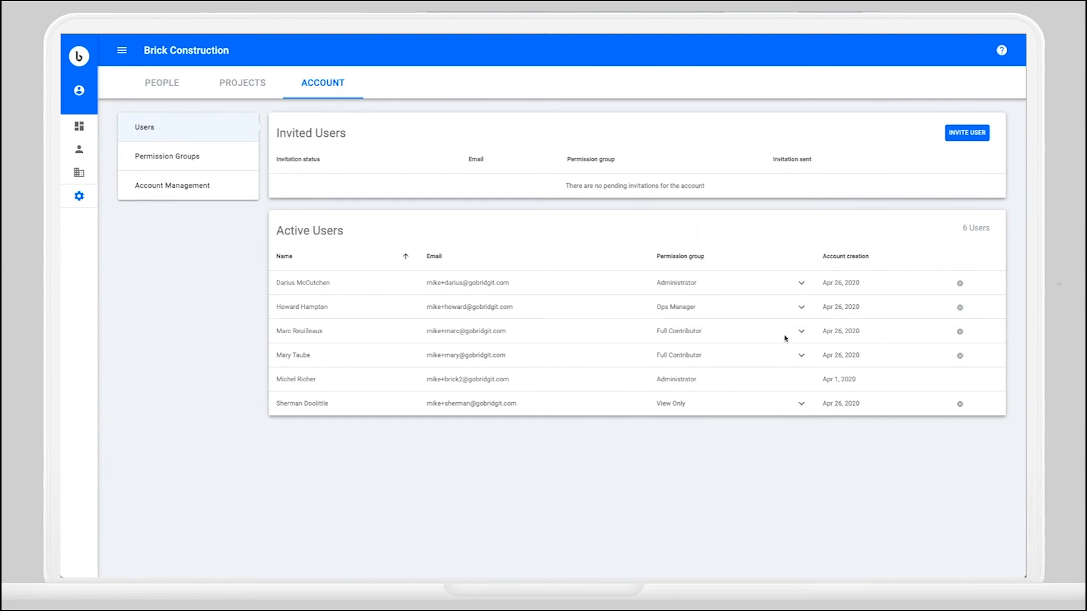
click(802, 331)
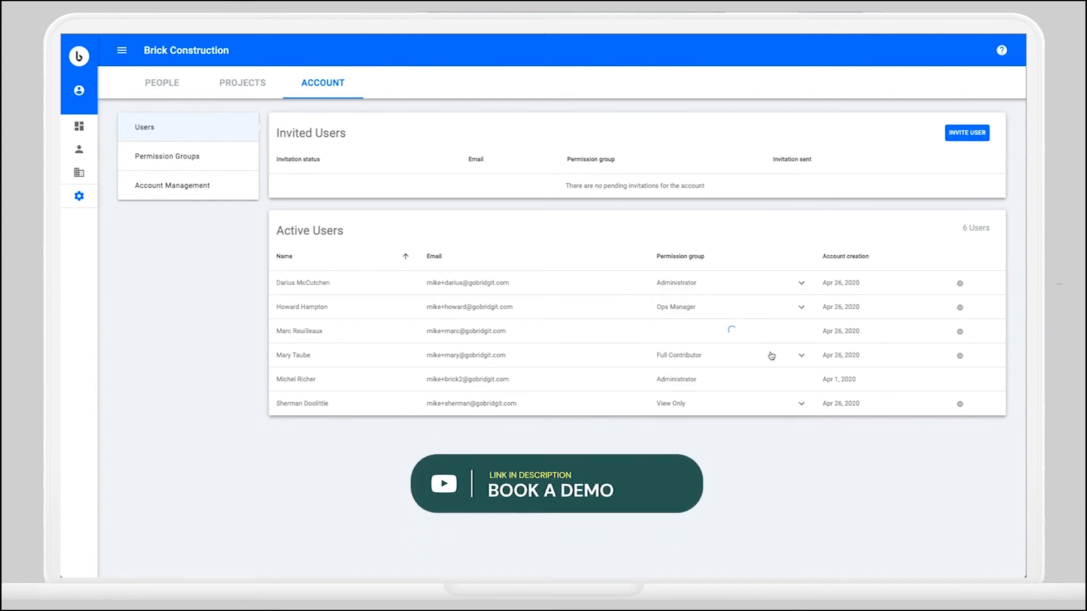